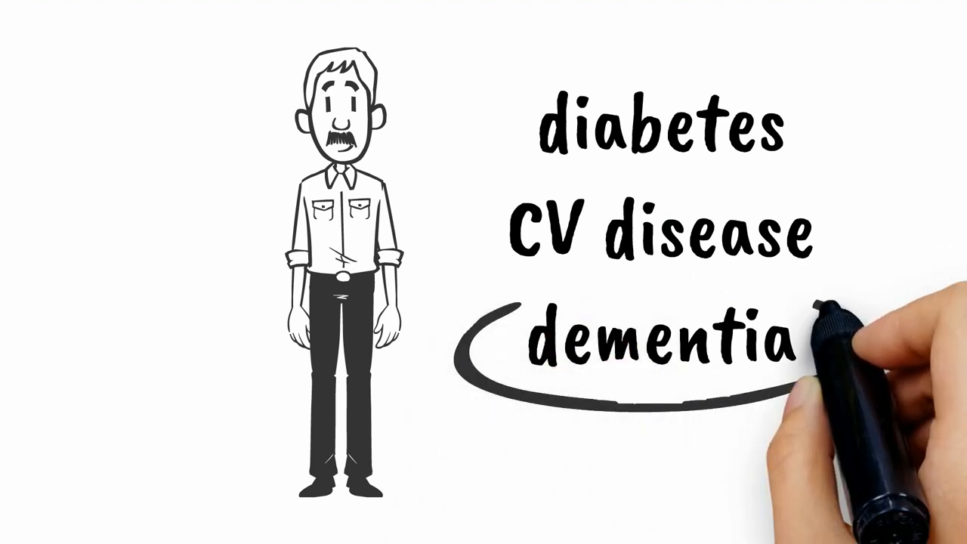
pyautogui.moveTo(657, 340)
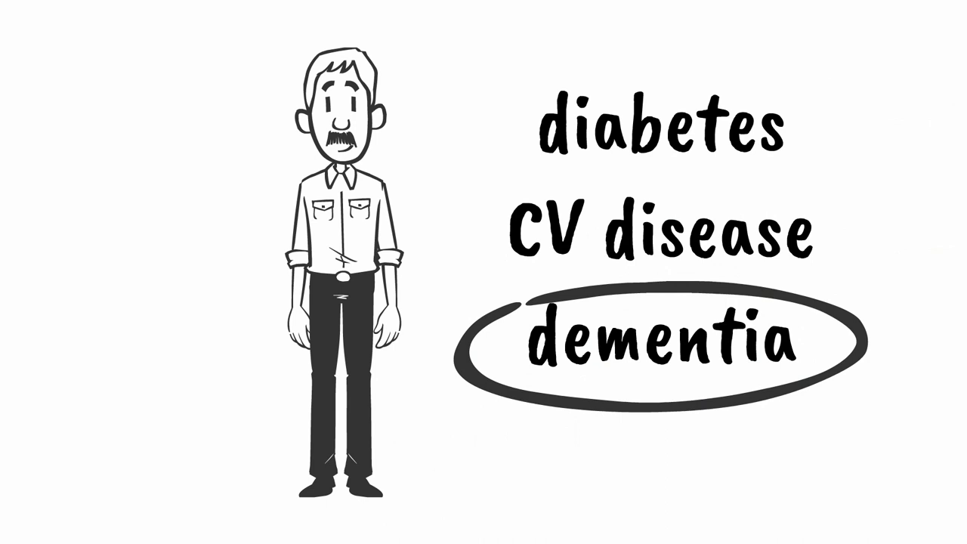